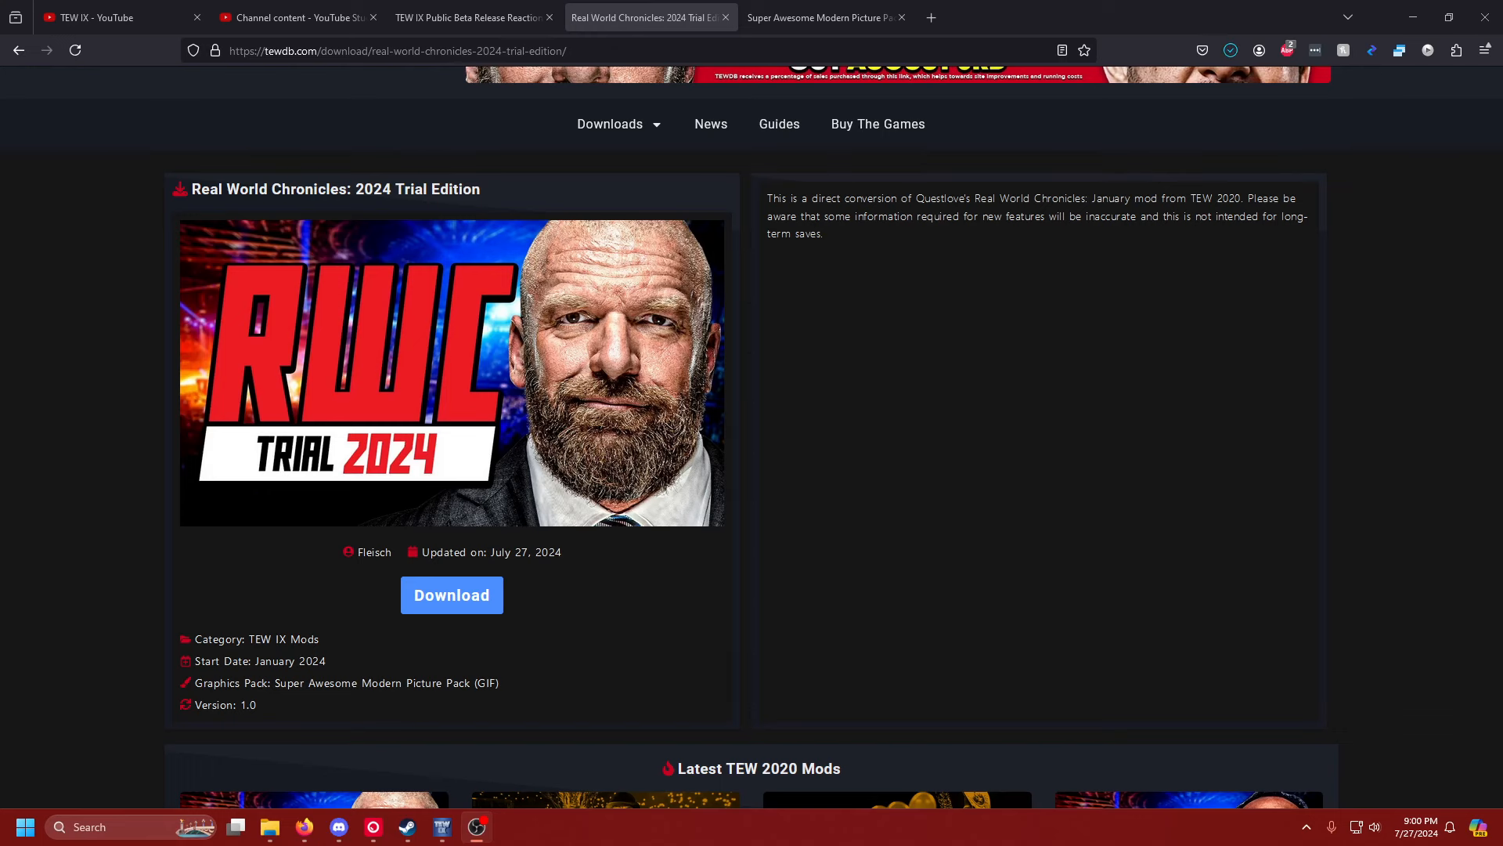
- Download the Real World Chronicles 2024 Trial Edition database from TEWDB
{"action": "left_click", "coordinate": [452, 595]}
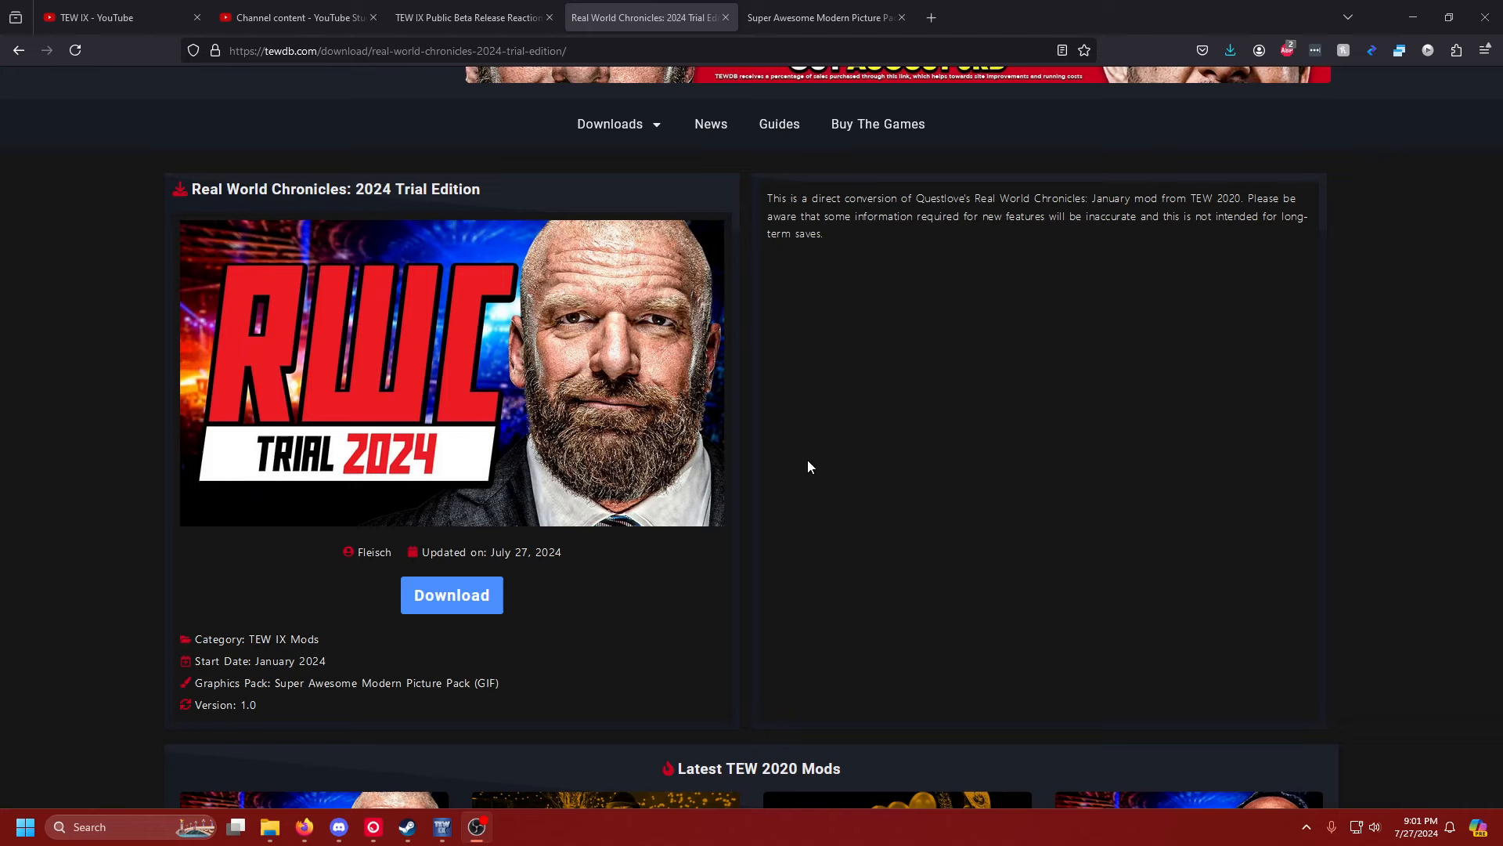
{"action": "mouse_move", "coordinate": [272, 693]}
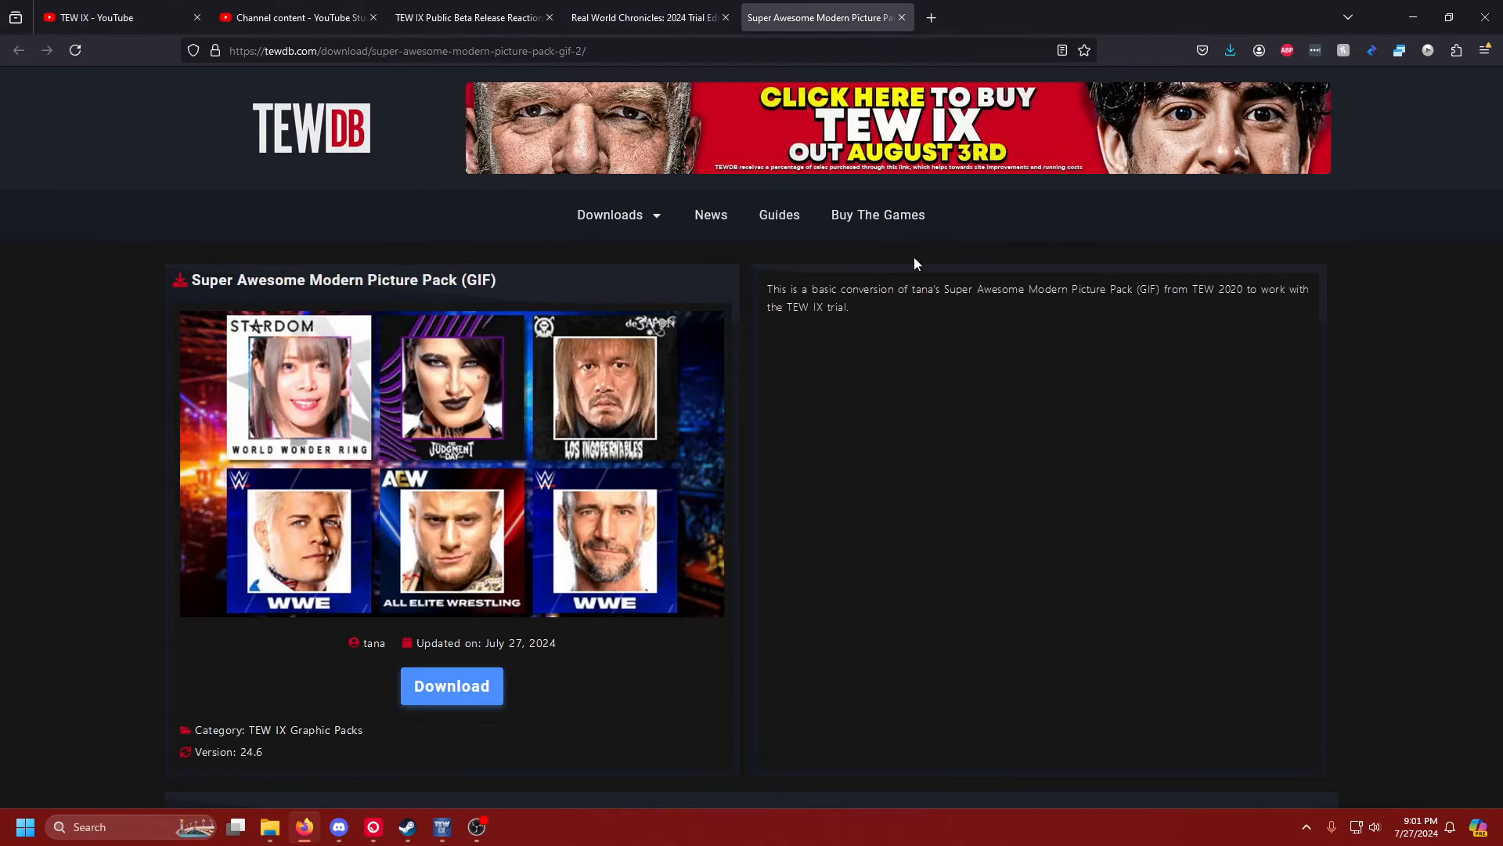
{"action": "mouse_move", "coordinate": [568, 480]}
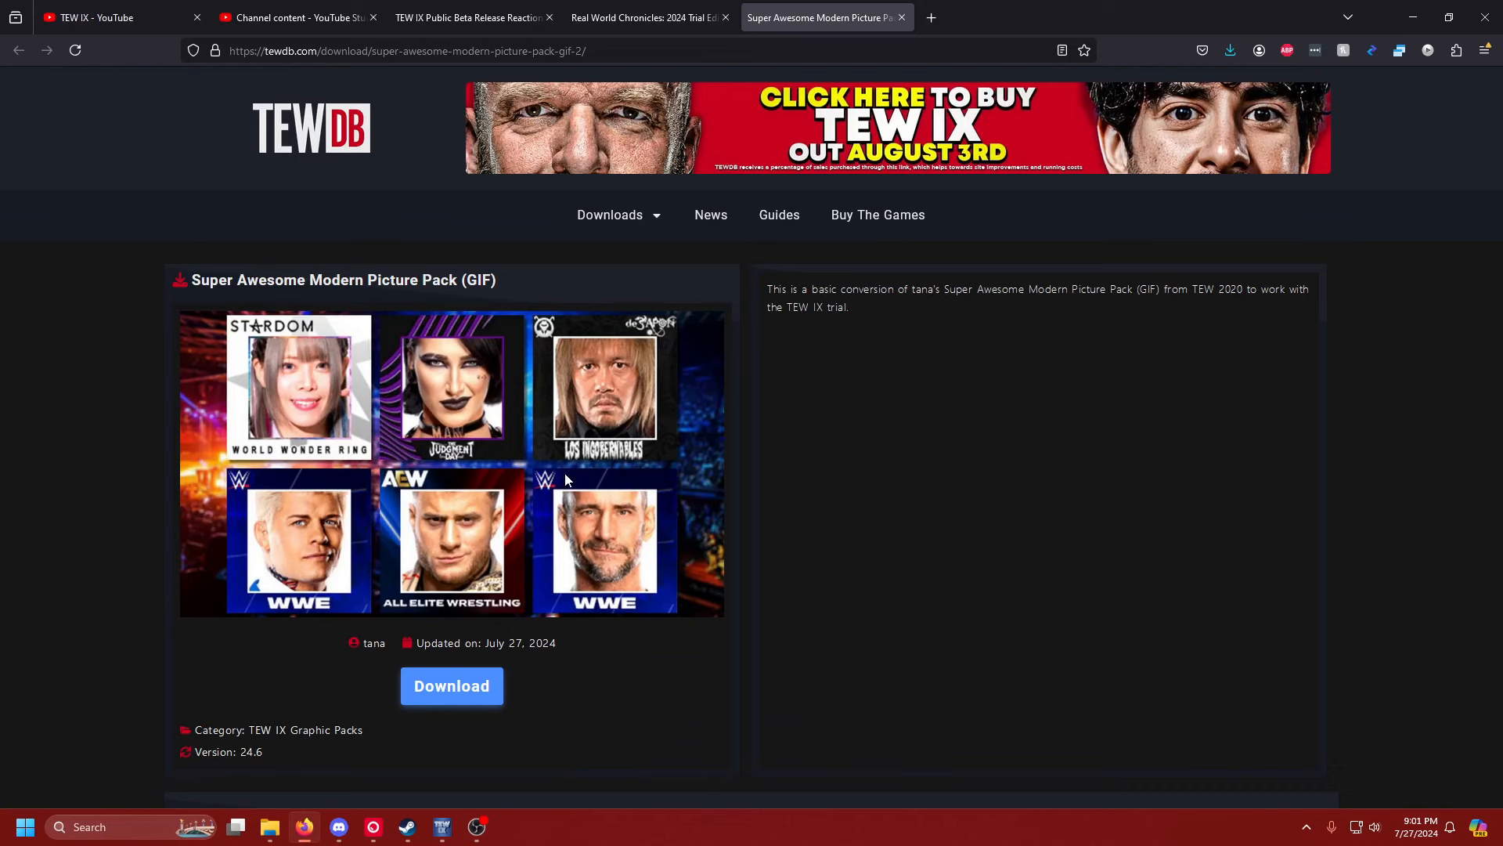
{"action": "mouse_move", "coordinate": [393, 712]}
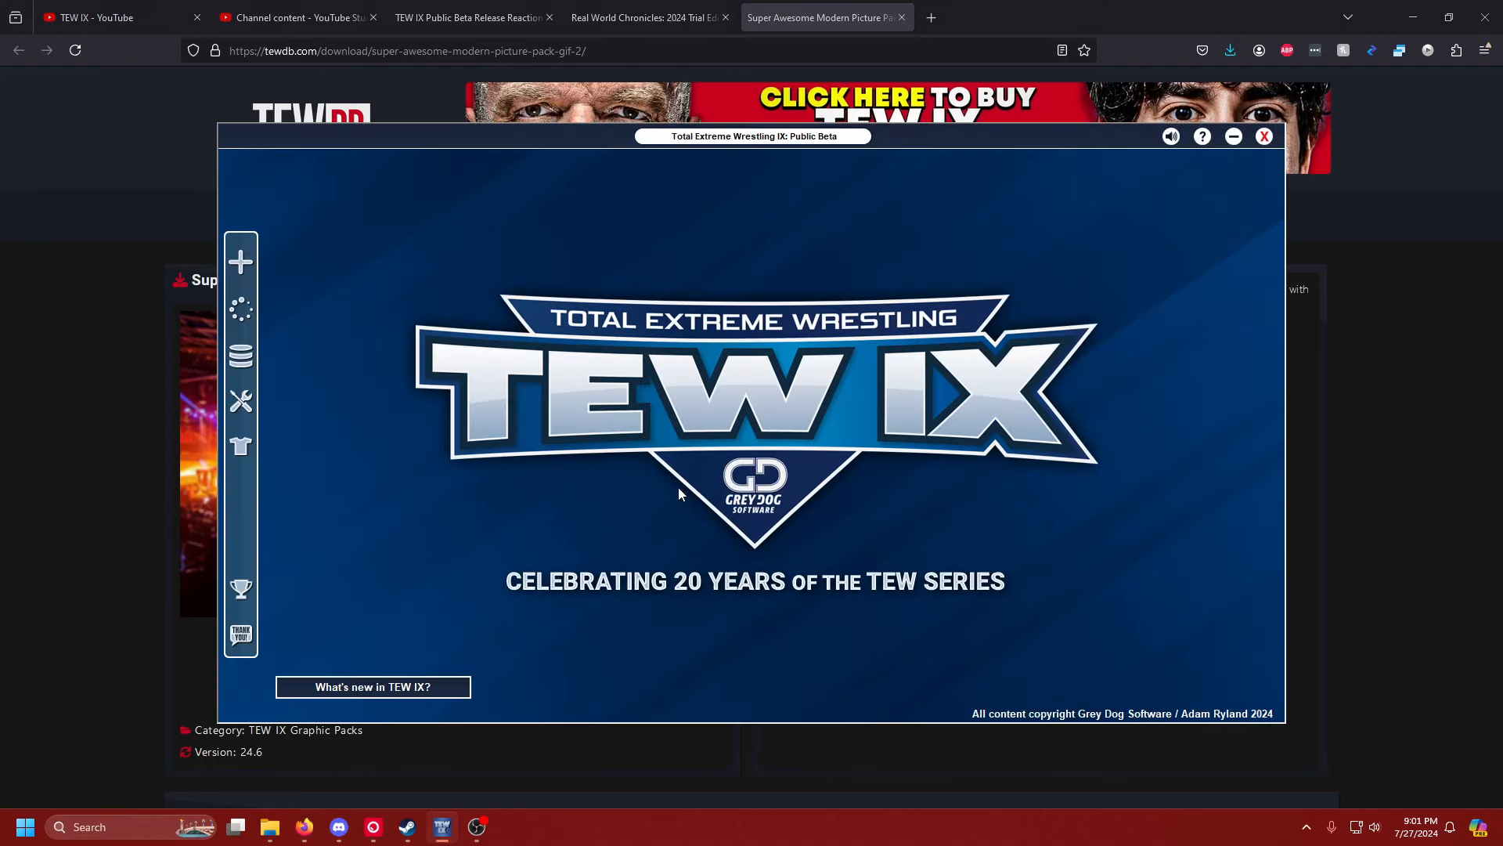
- Copy the 2024_RWC_Trial folder from the zip into the TEW9 Databases folder
{"action": "left_click", "coordinate": [241, 355]}
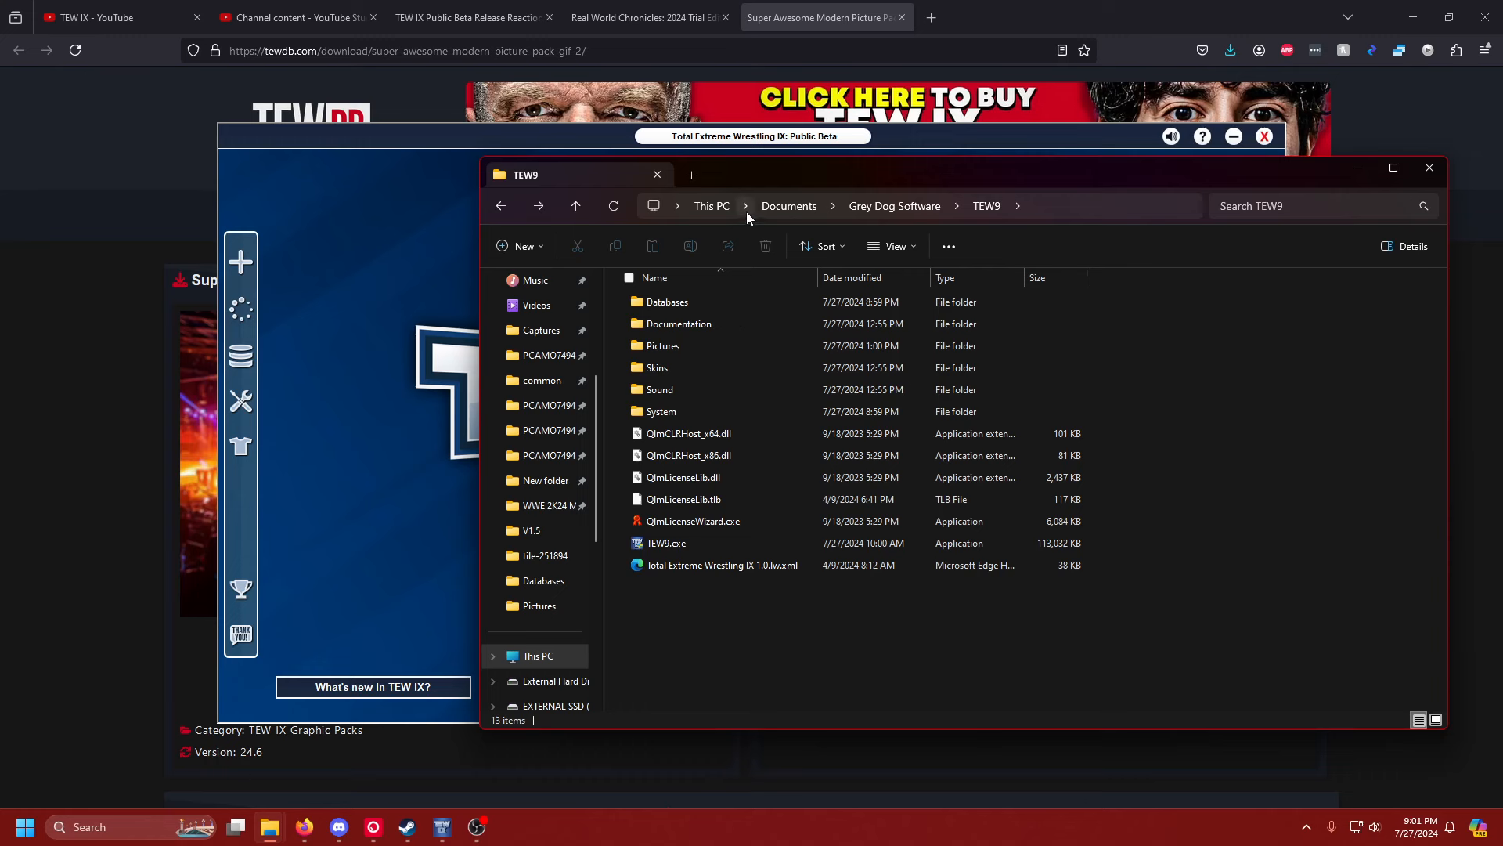
{"action": "mouse_move", "coordinate": [935, 236]}
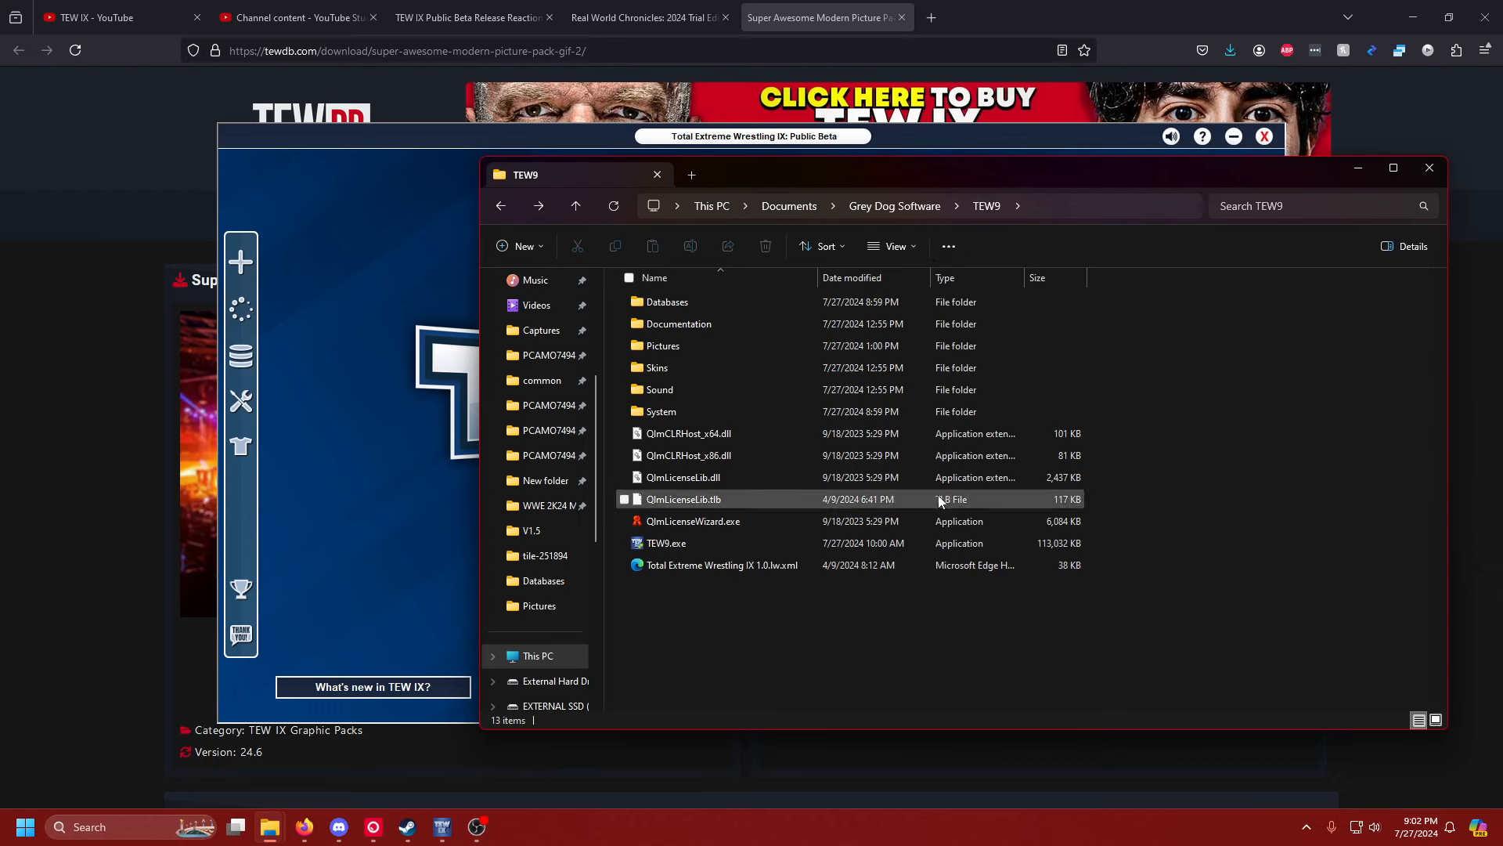
{"action": "mouse_move", "coordinate": [757, 564]}
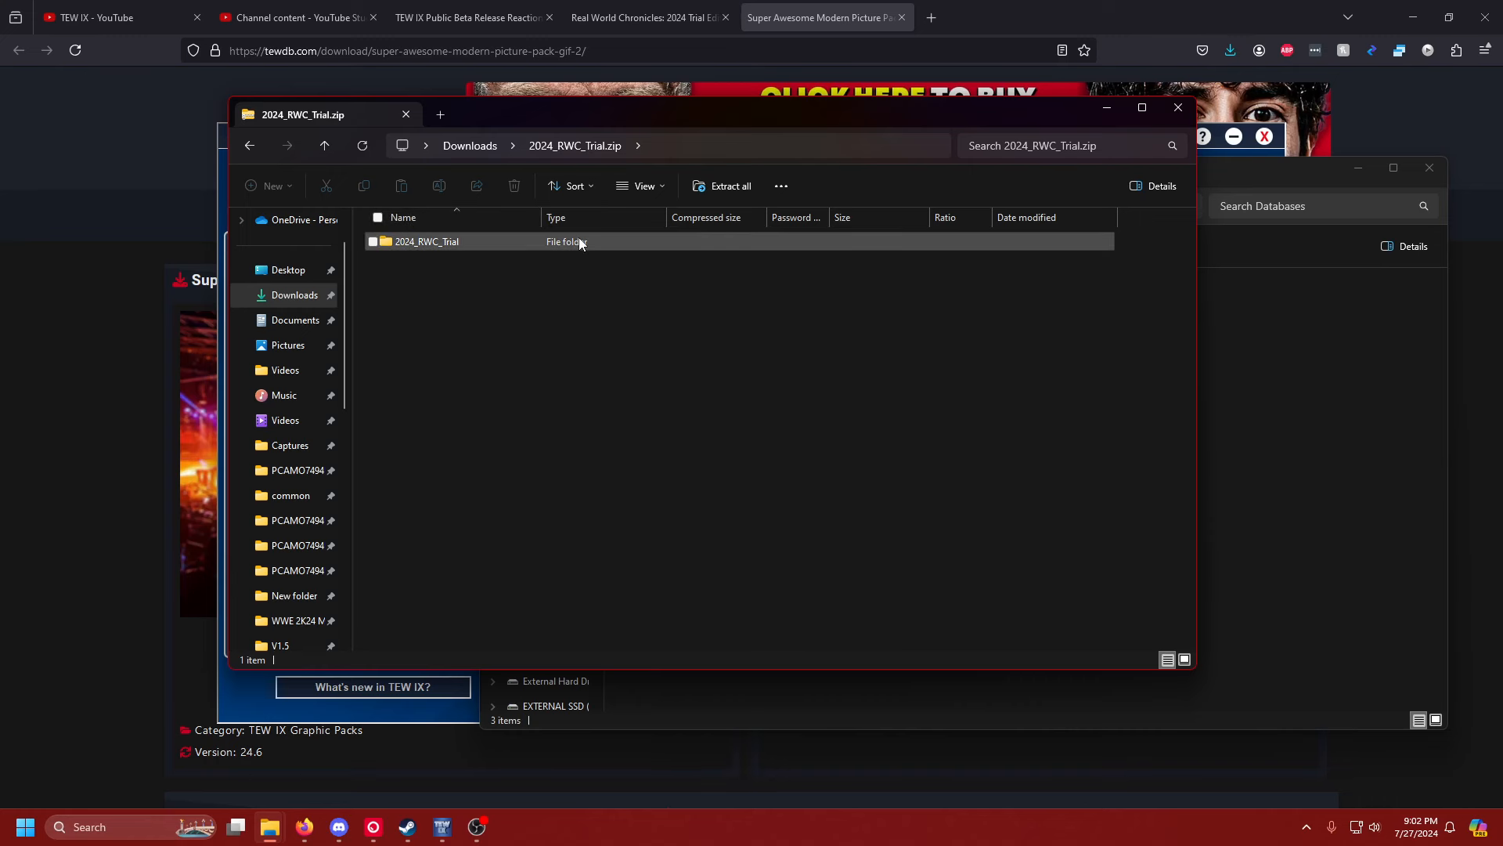
{"action": "left_click", "coordinate": [426, 241]}
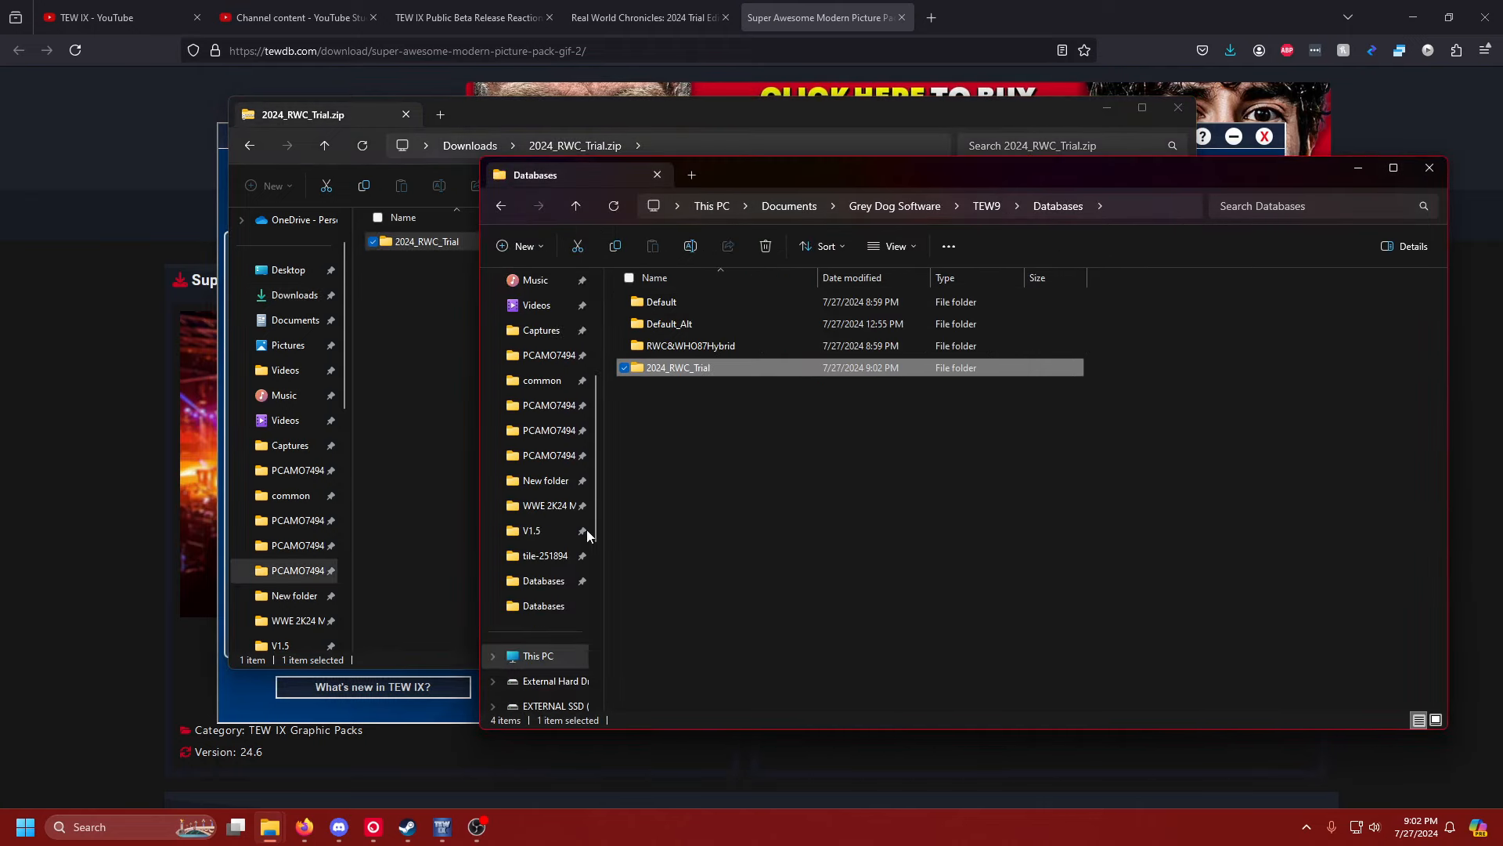
{"action": "left_click", "coordinate": [441, 827]}
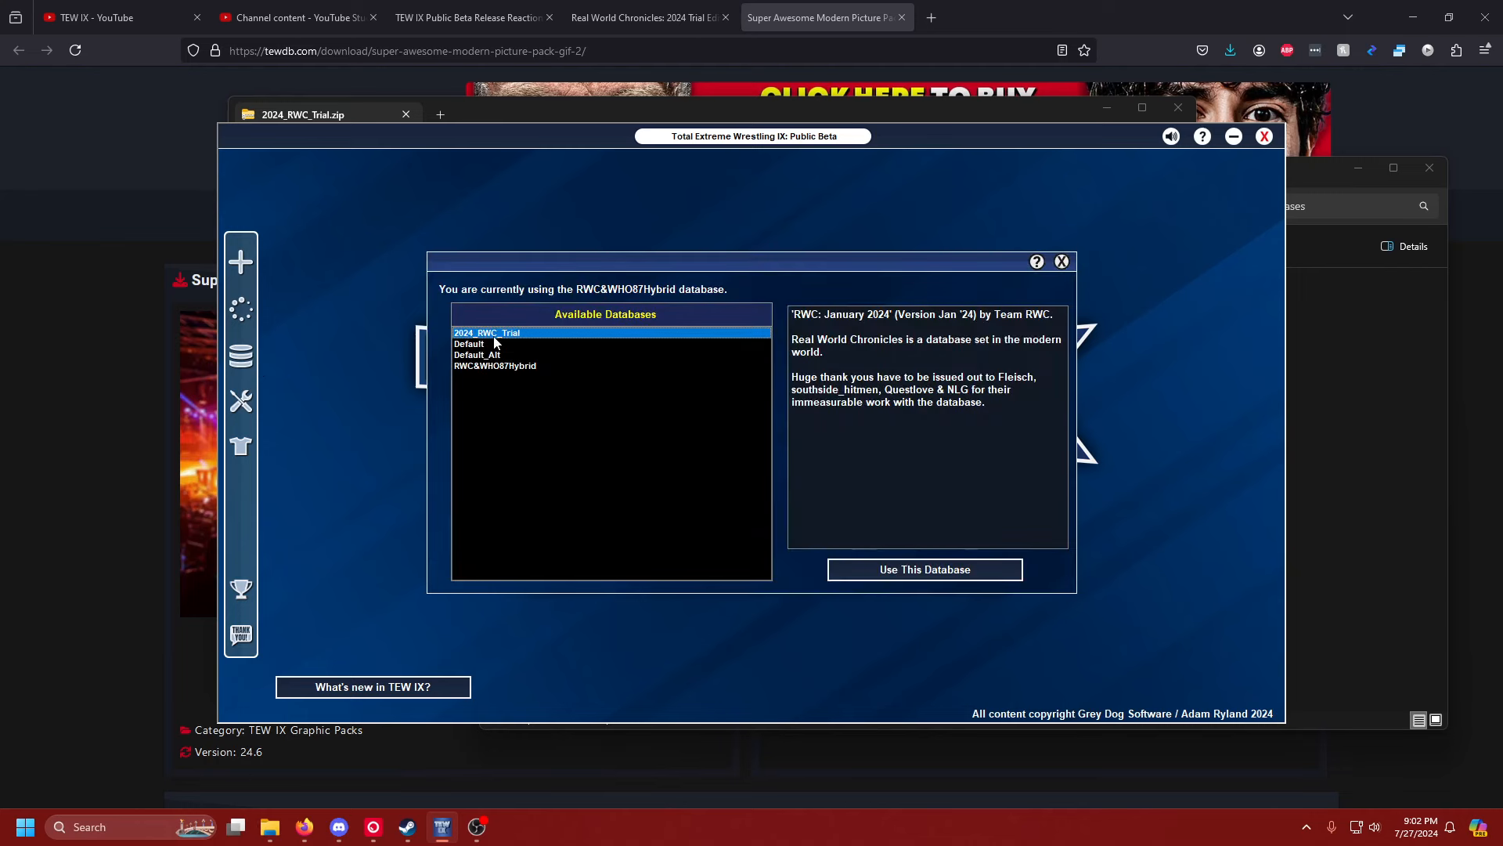
{"action": "mouse_move", "coordinate": [969, 583]}
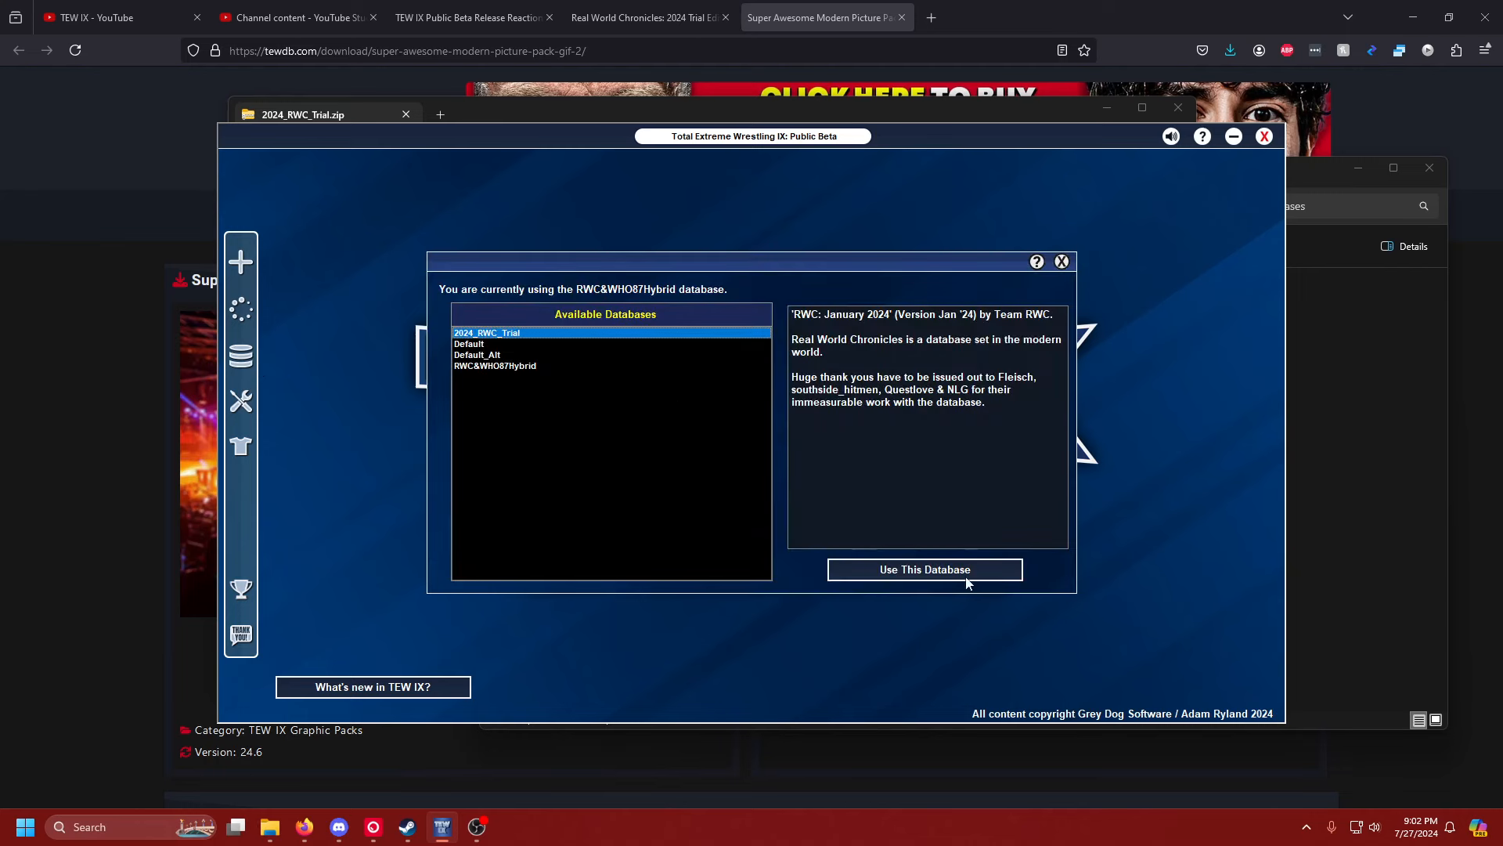
- Load the 2024_RWC_Trial database into the editor and view a company record
{"action": "left_click", "coordinate": [925, 570]}
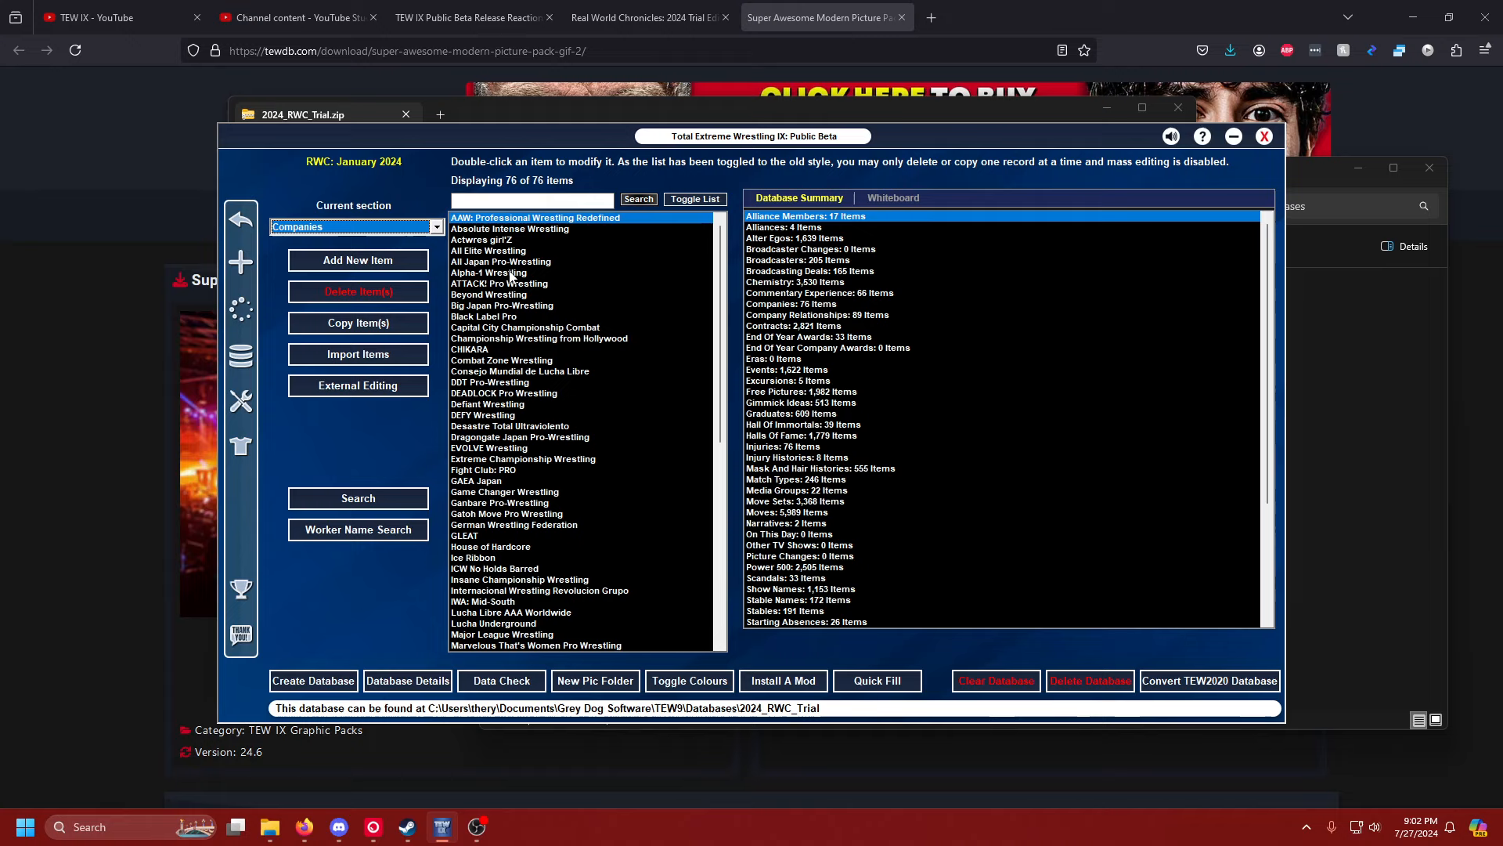
{"action": "double_click", "coordinate": [489, 272]}
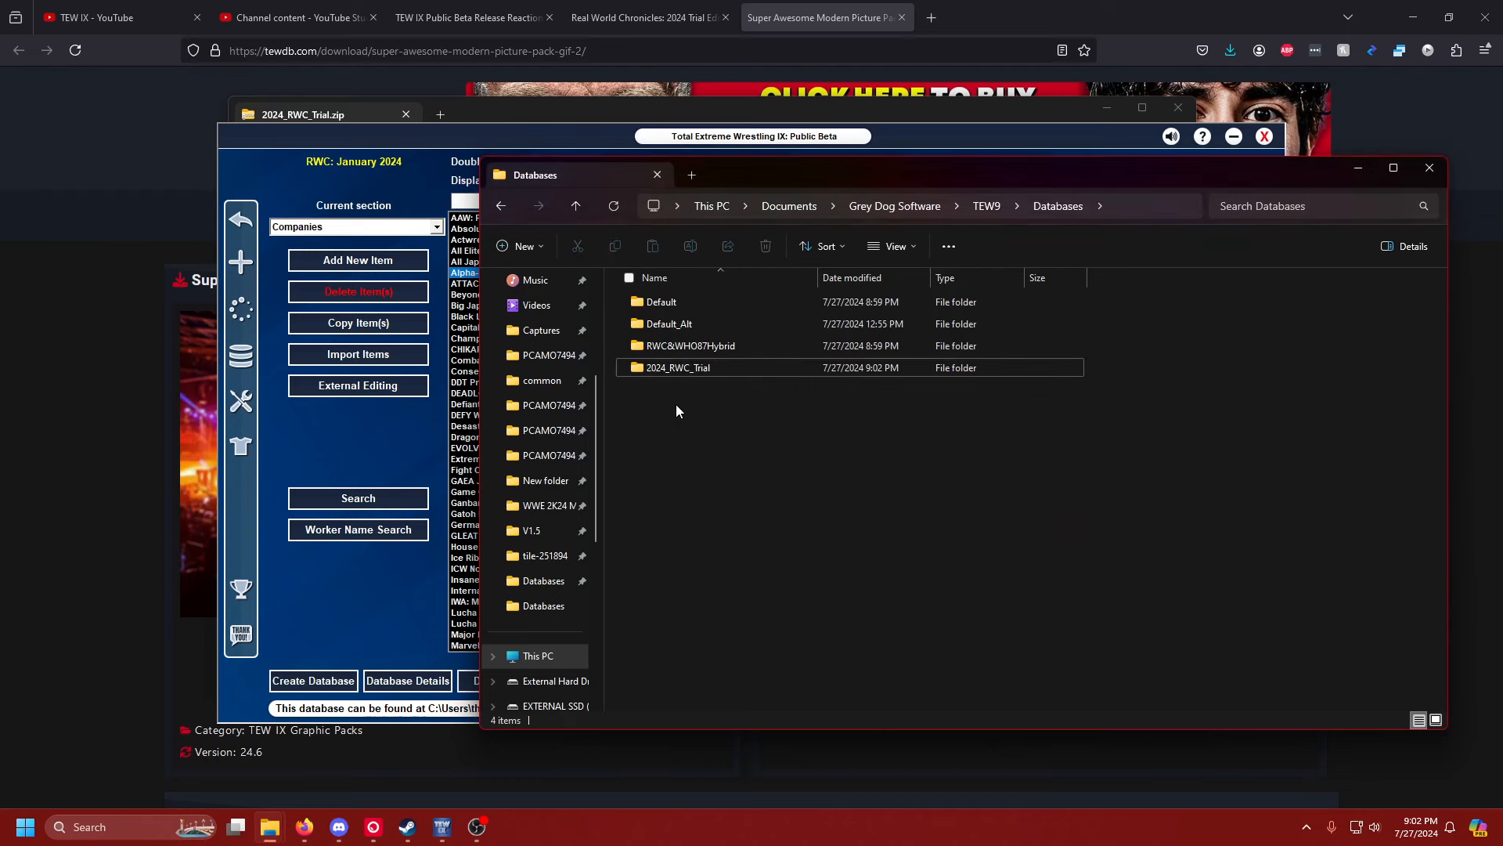
- Extract the SAMPP GIFs folder from its zip into the TEW9 Pictures folder
{"action": "left_click", "coordinate": [987, 206]}
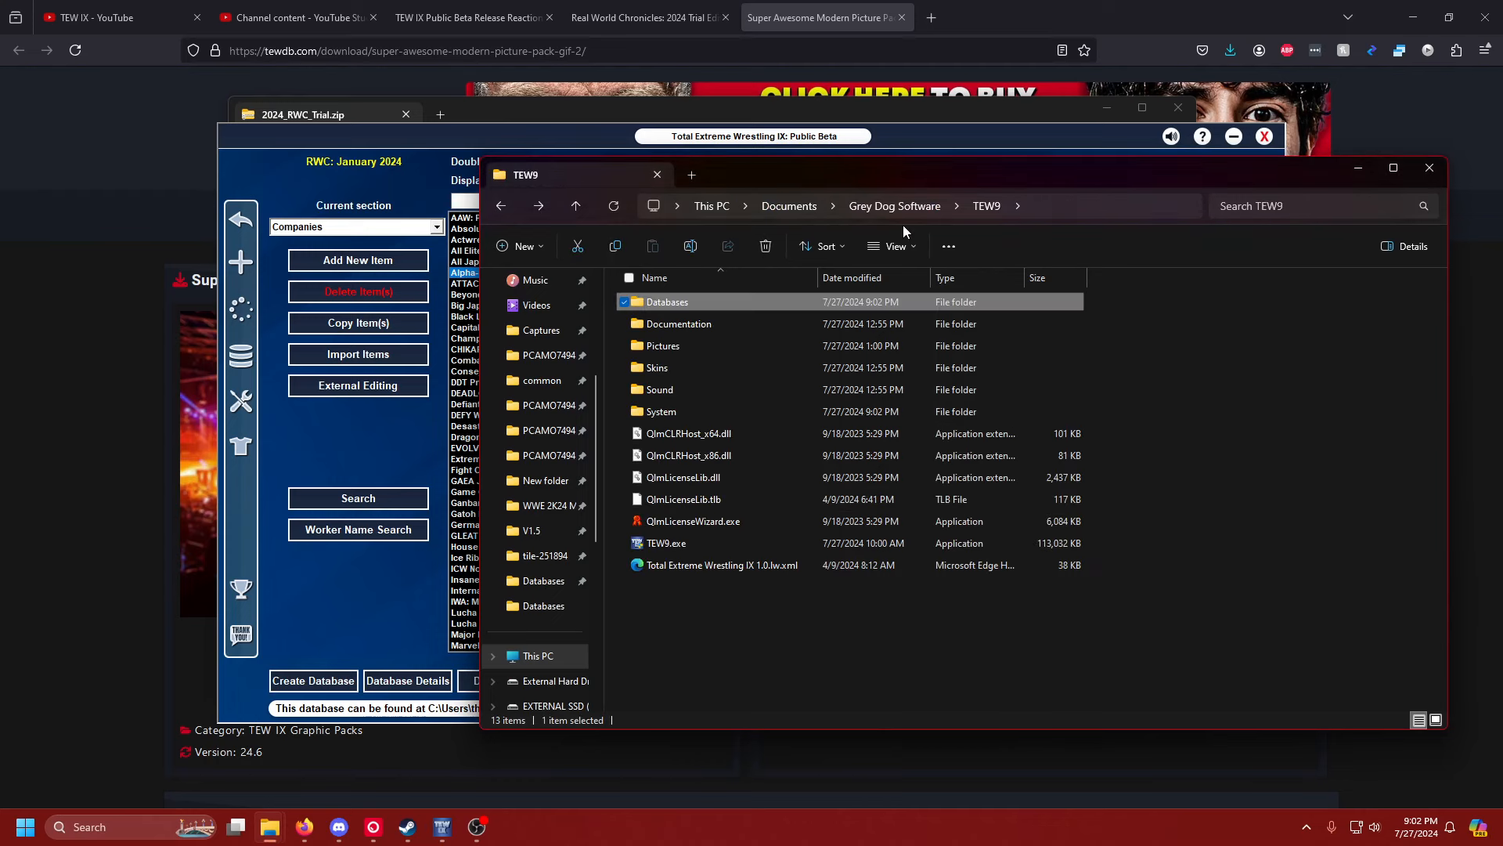
{"action": "mouse_move", "coordinate": [704, 346]}
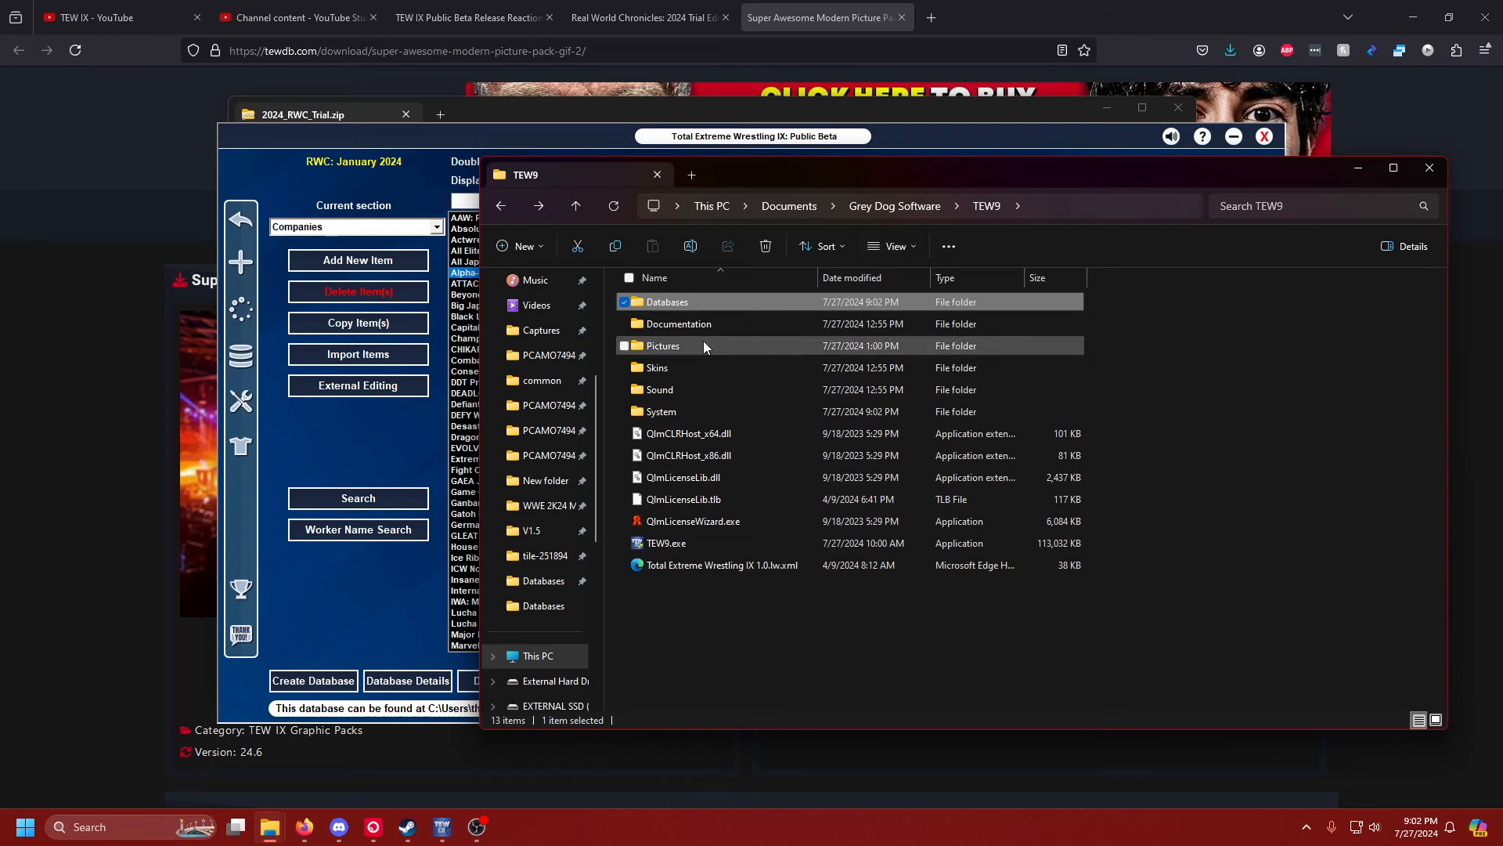
{"action": "double_click", "coordinate": [663, 345]}
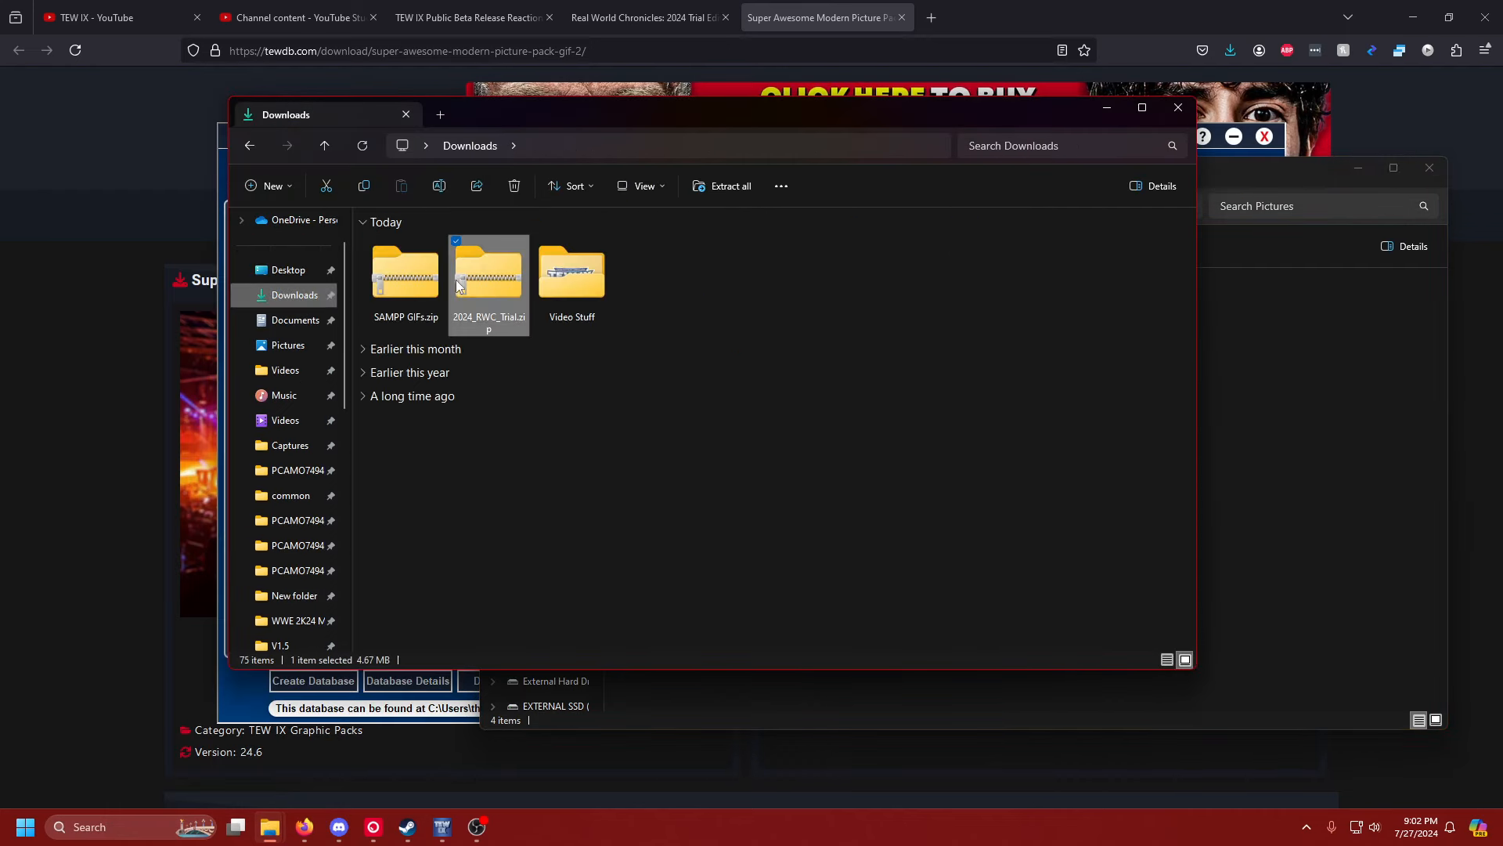
{"action": "left_click", "coordinate": [406, 274]}
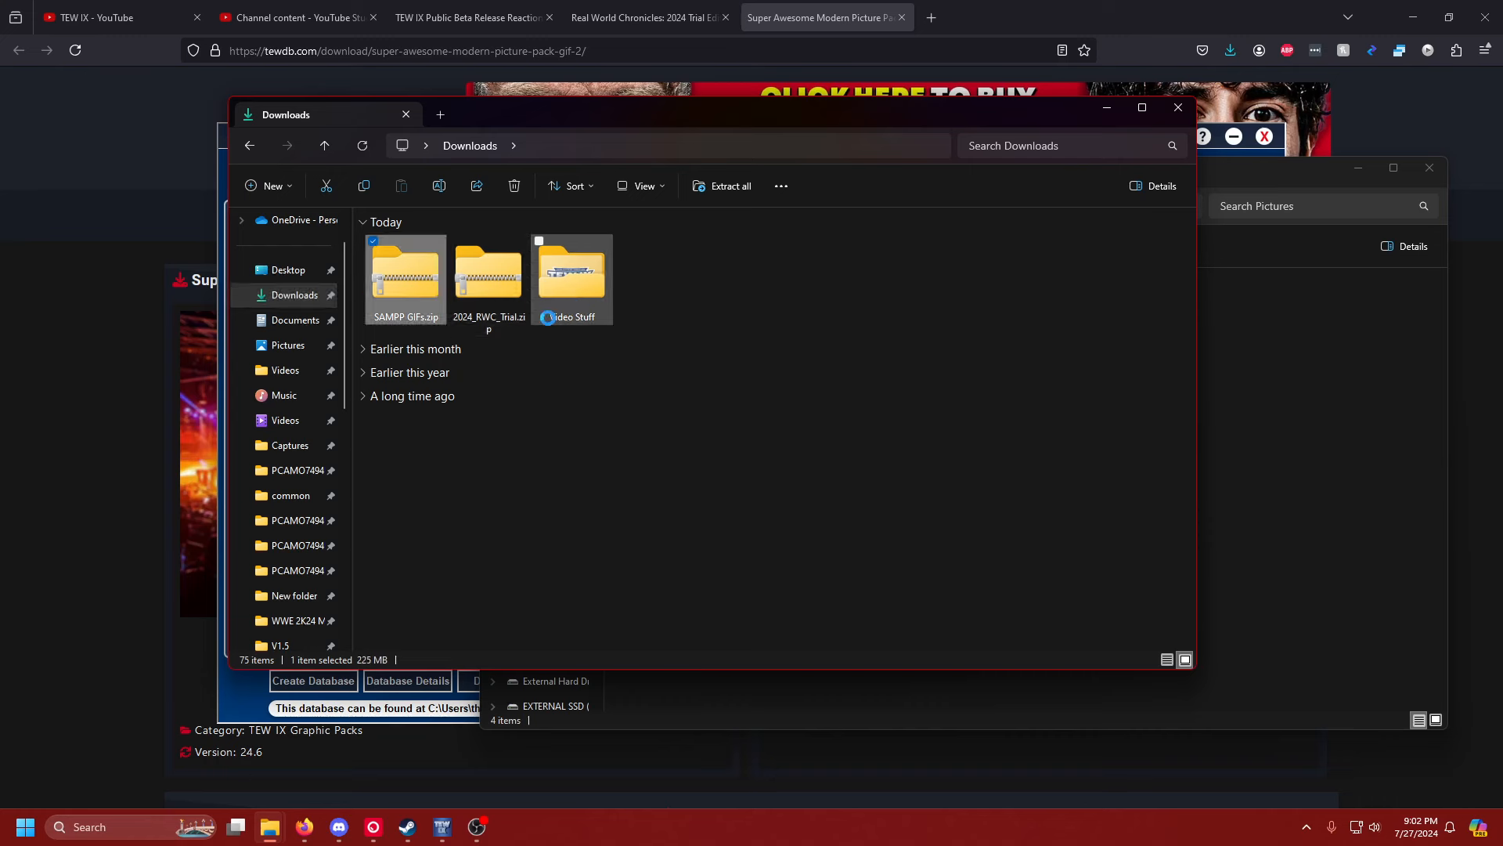
{"action": "double_click", "coordinate": [405, 280]}
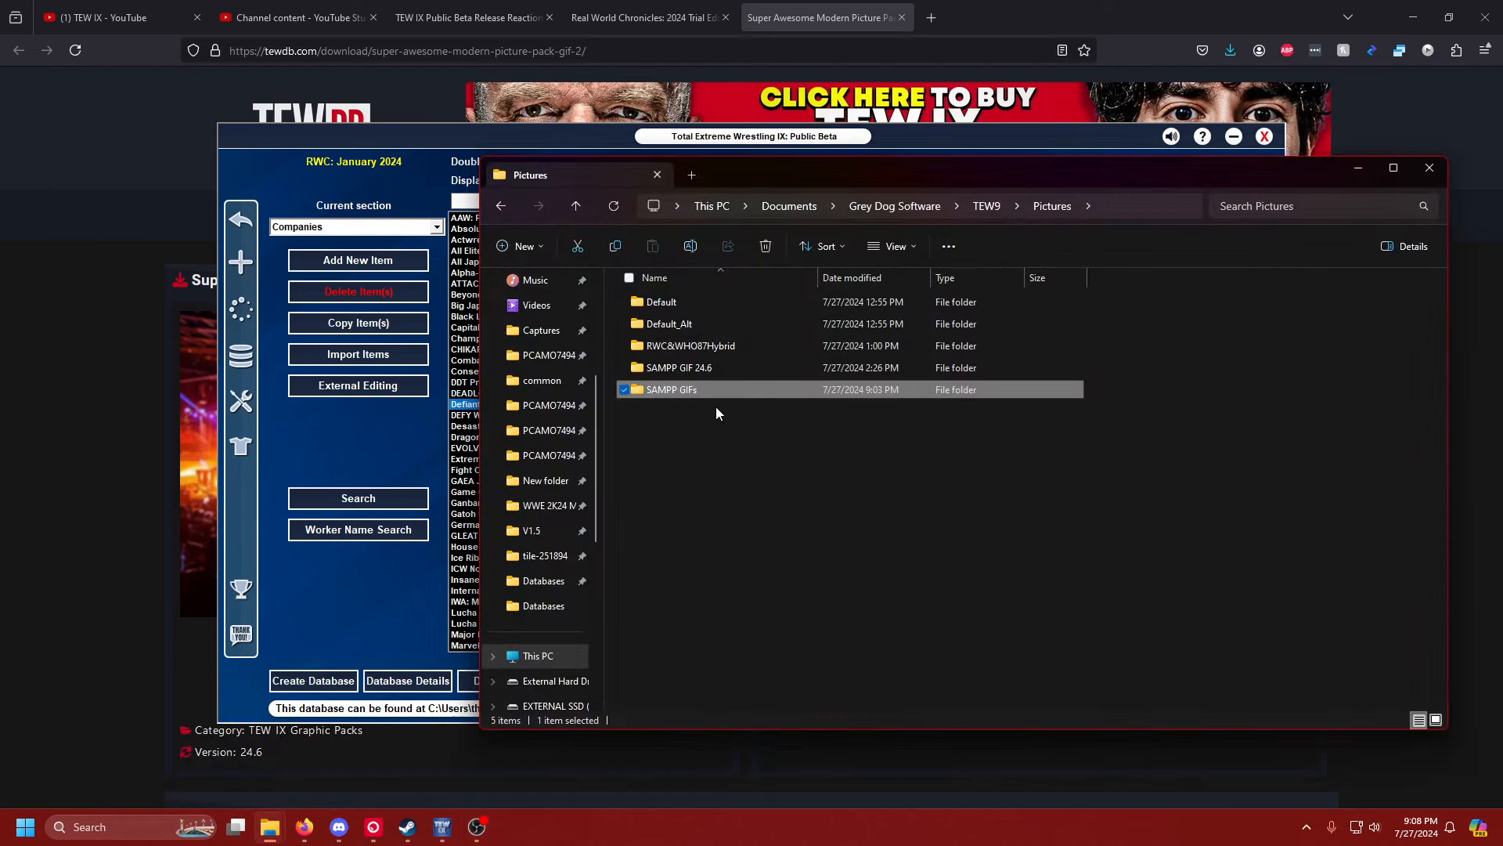
{"action": "mouse_move", "coordinate": [1013, 217]}
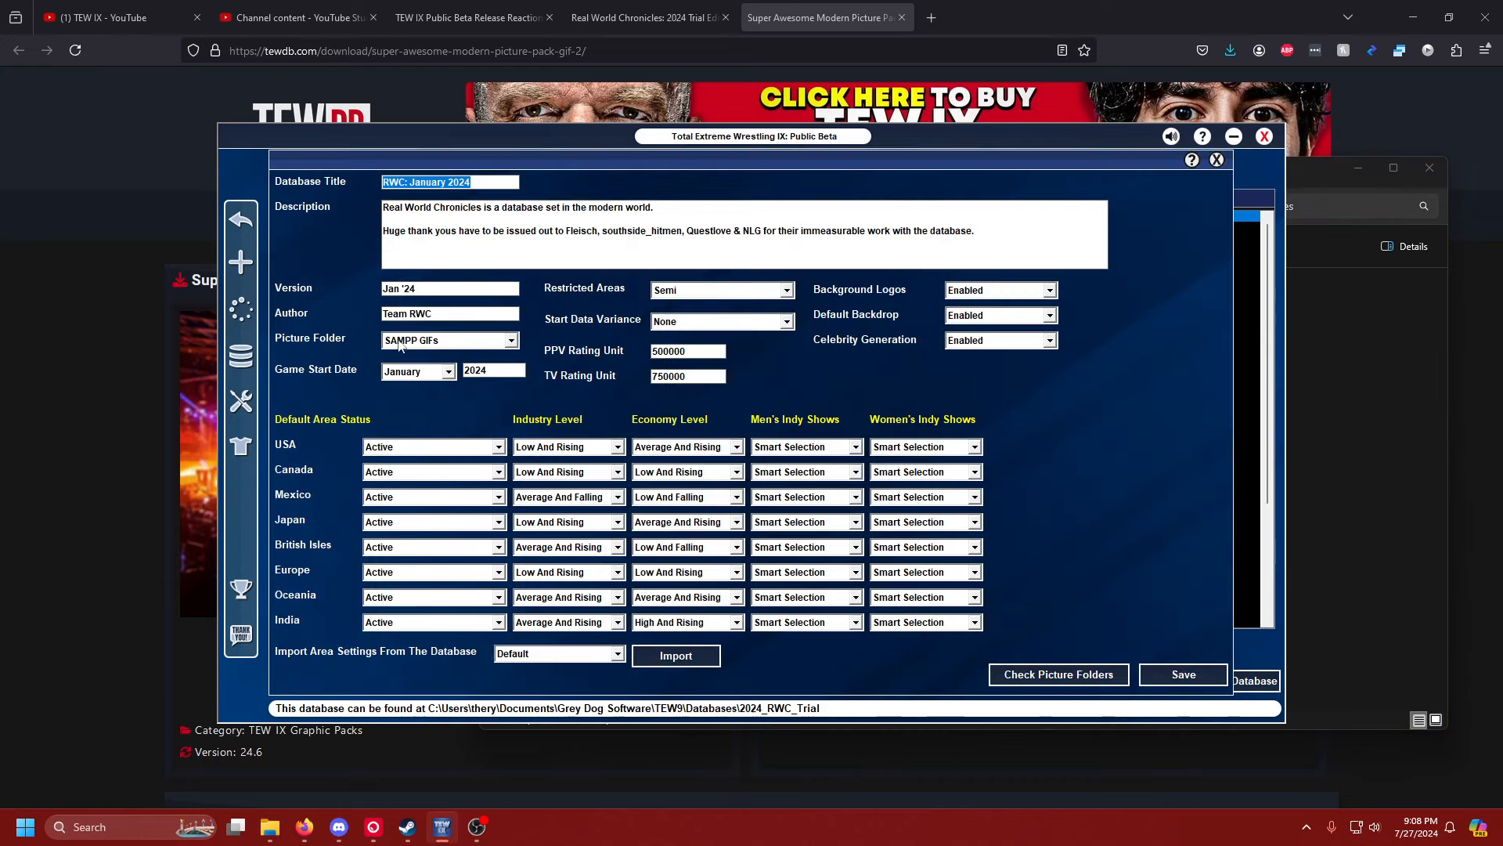
- Save SAMPP GIFs as the picture folder and view DEFY Wrestling's record with its logo
{"action": "left_click", "coordinate": [443, 340]}
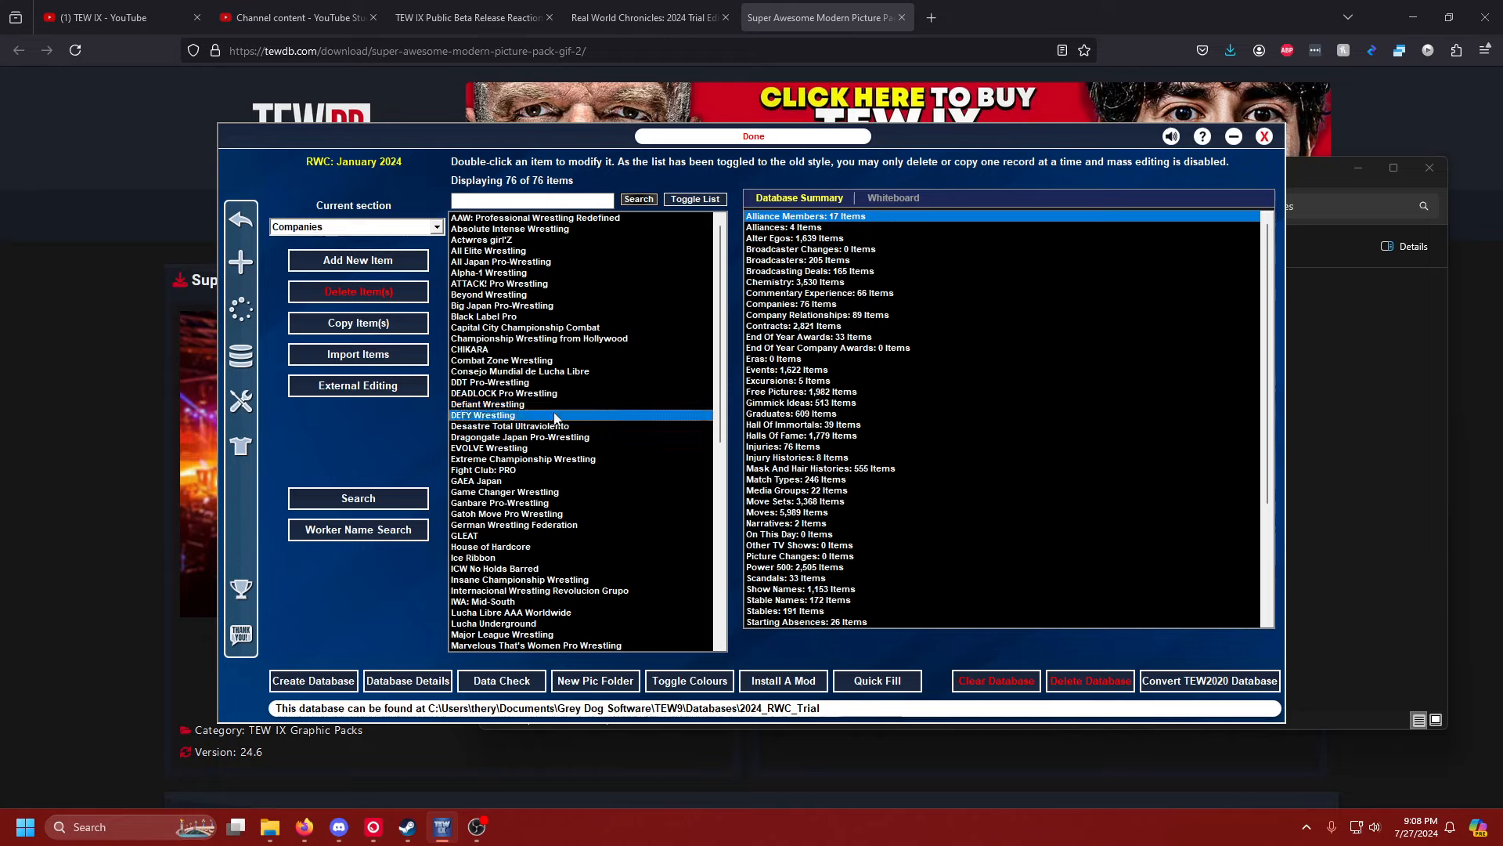
{"action": "double_click", "coordinate": [490, 415]}
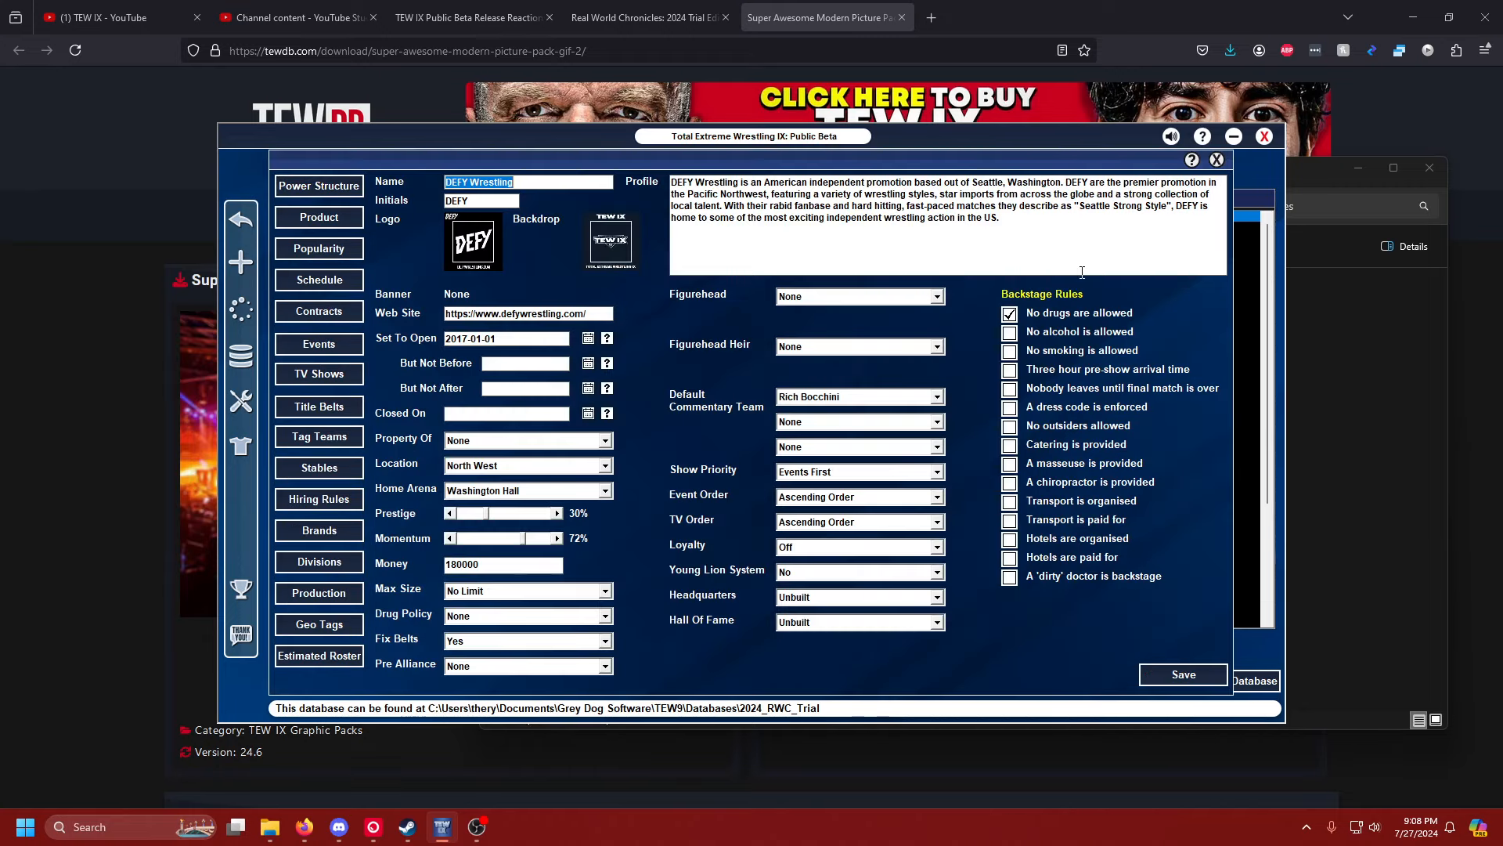